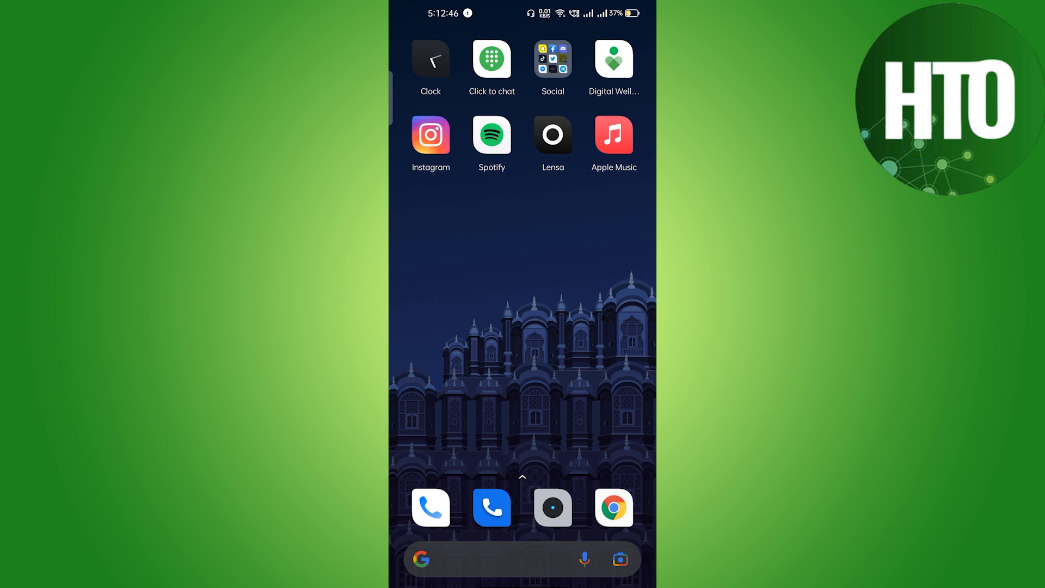
Launch Chrome from the home screen dock to reach the Google homepage.
click(612, 507)
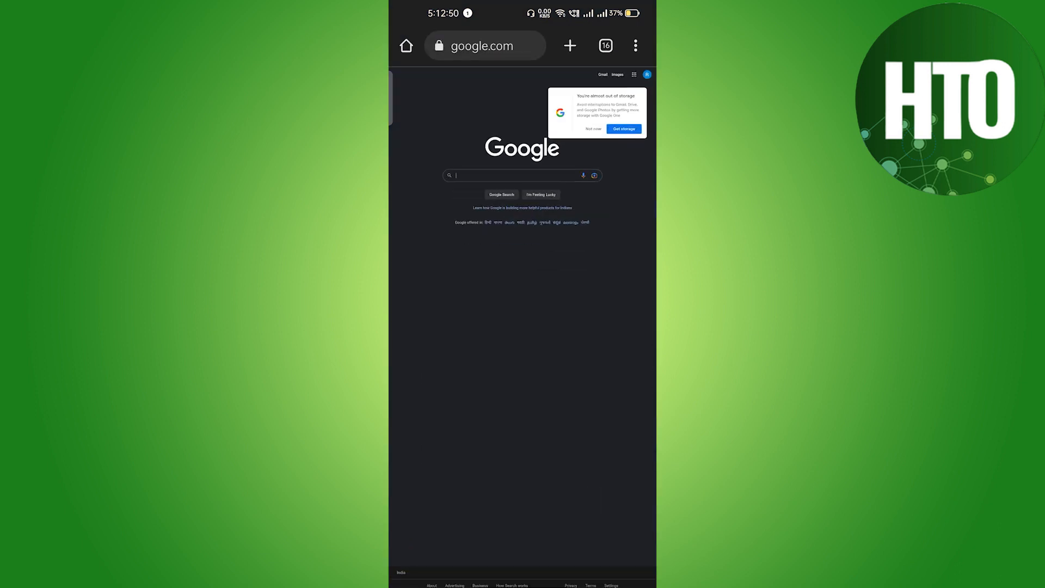
Search Google for 'shopee help center' using the suggestion.
click(634, 46)
text(shopee h)
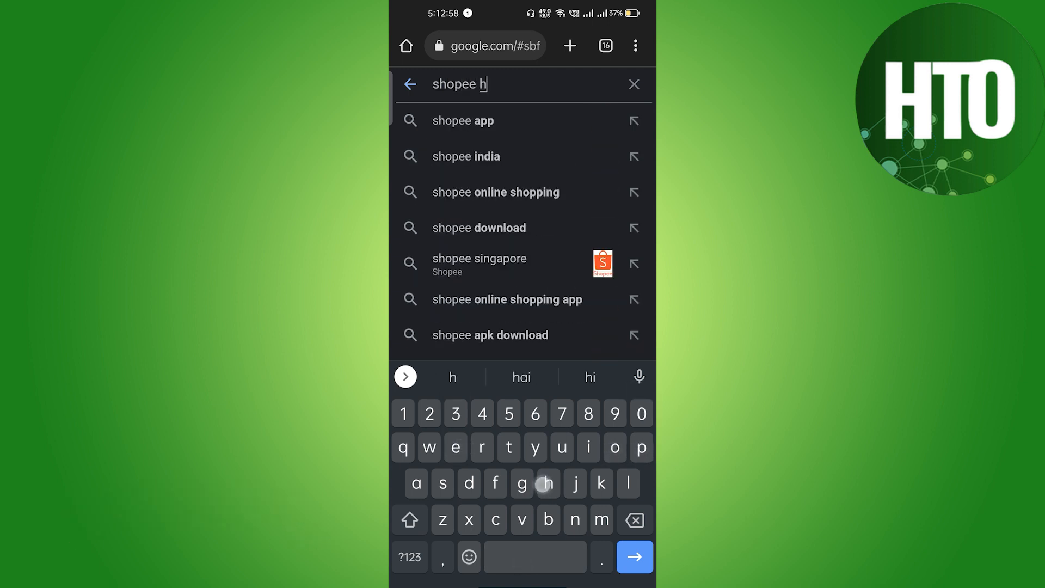
text(elp)
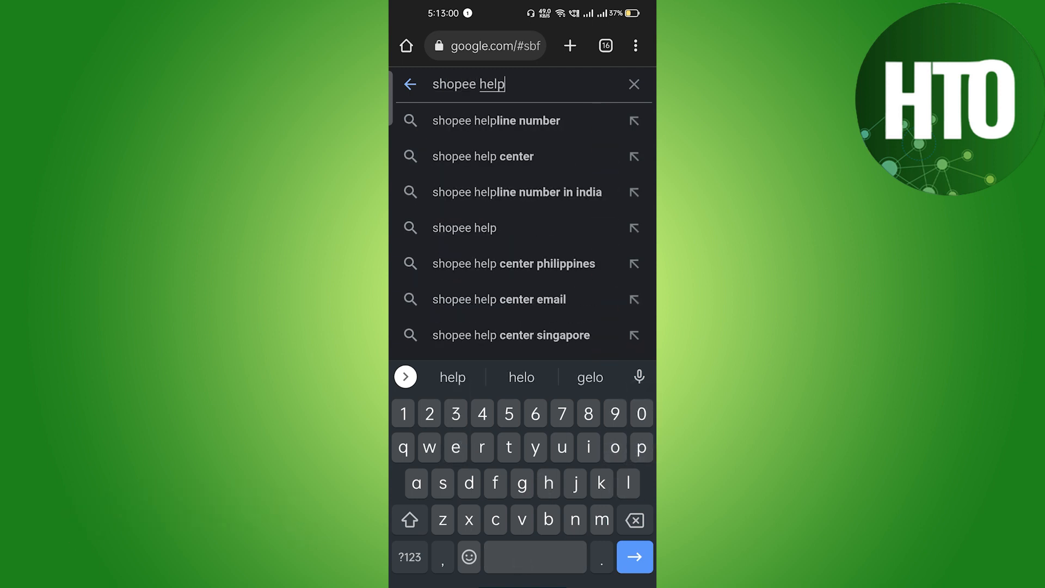
click(482, 156)
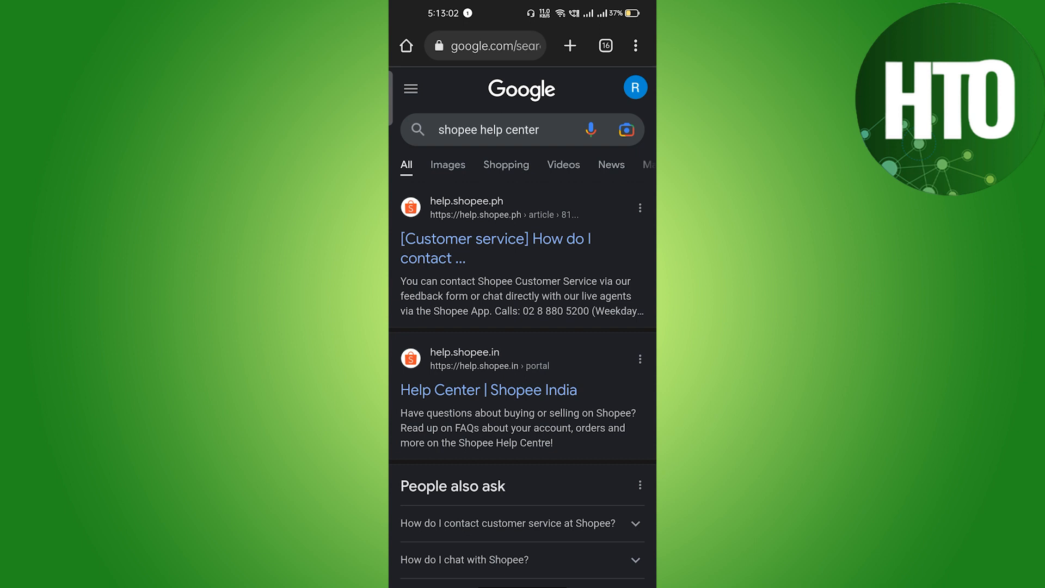
Open the help.shopee.ph '[Customer service] How do I contact...' article and scroll through it.
click(495, 249)
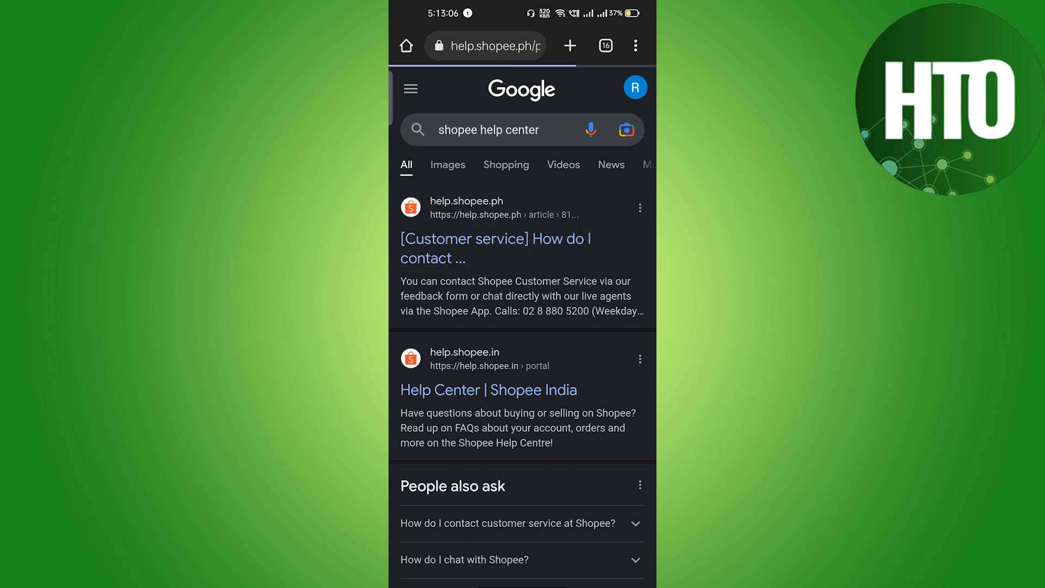
click(494, 248)
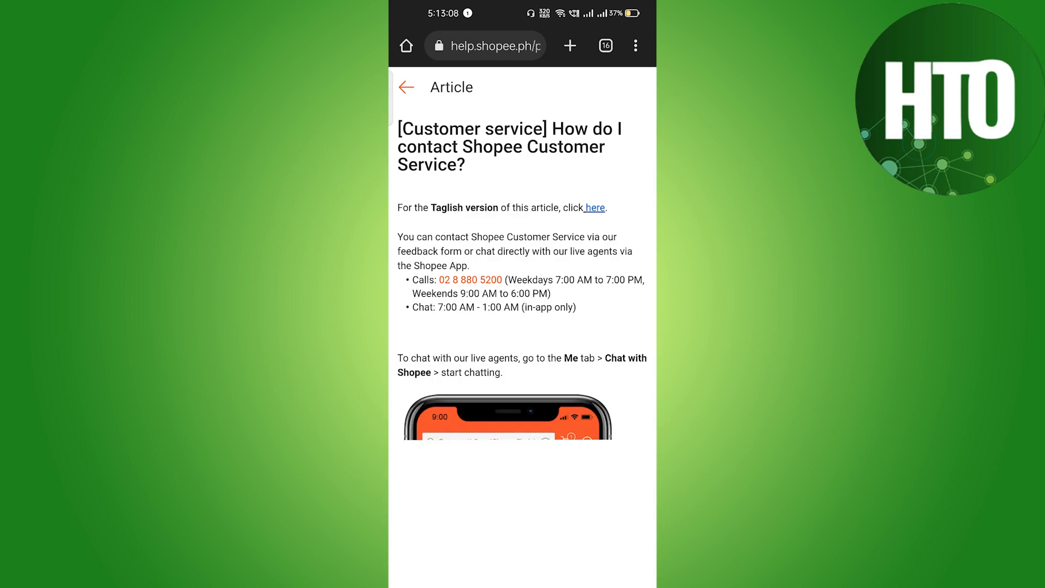
scroll(down, 3)
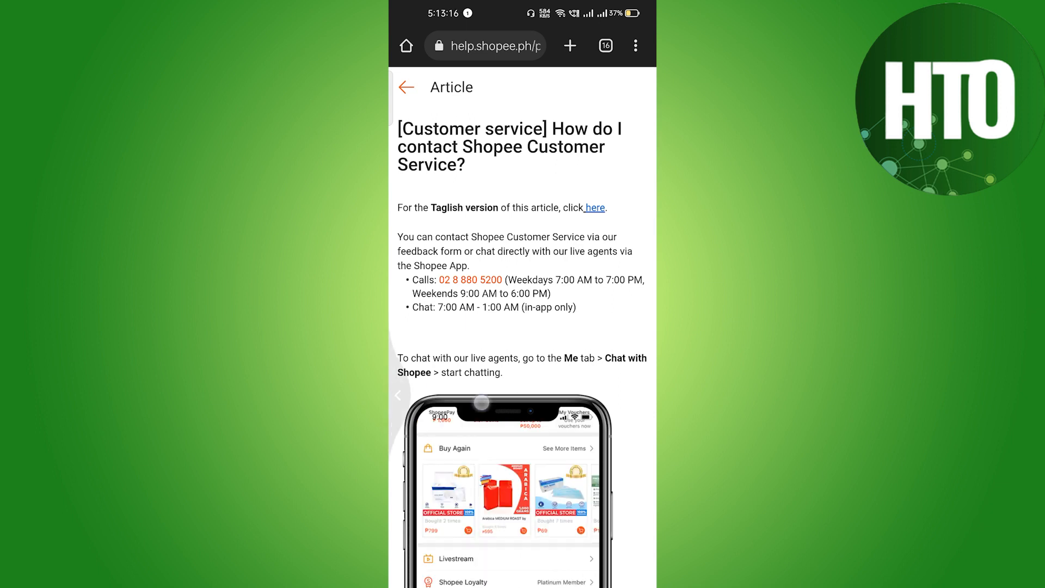
click(406, 86)
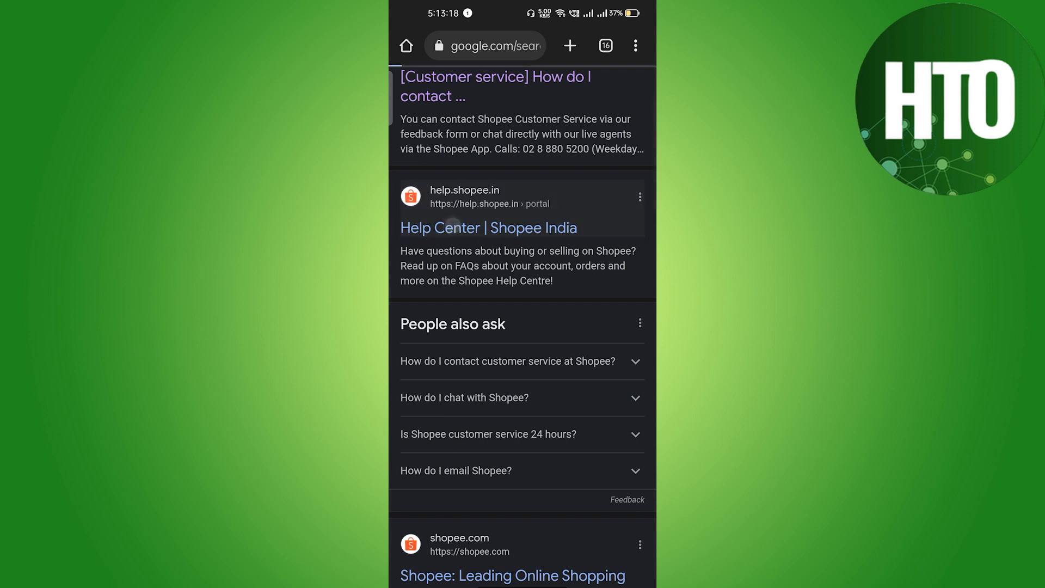
click(488, 228)
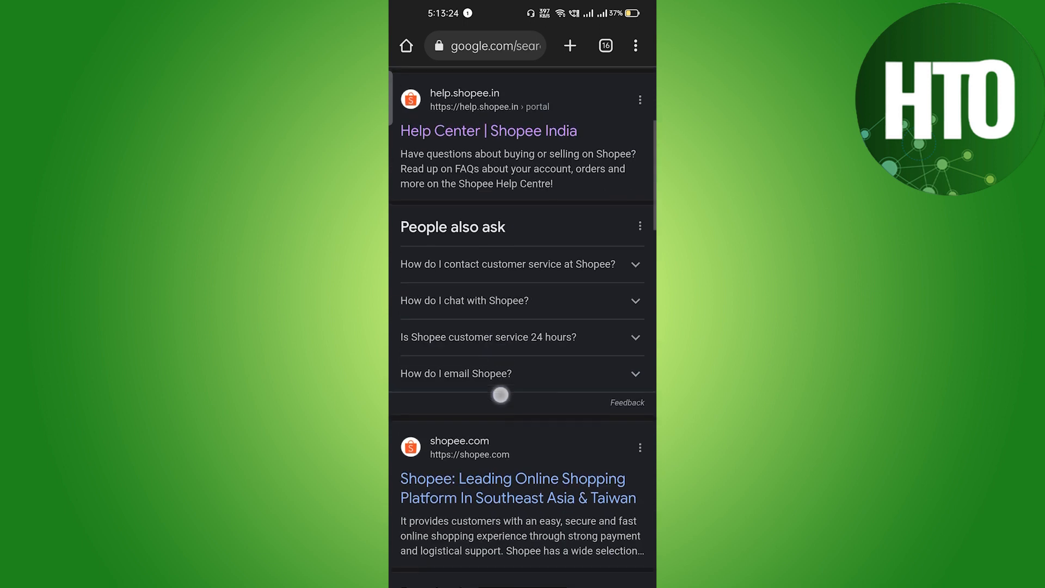
click(508, 264)
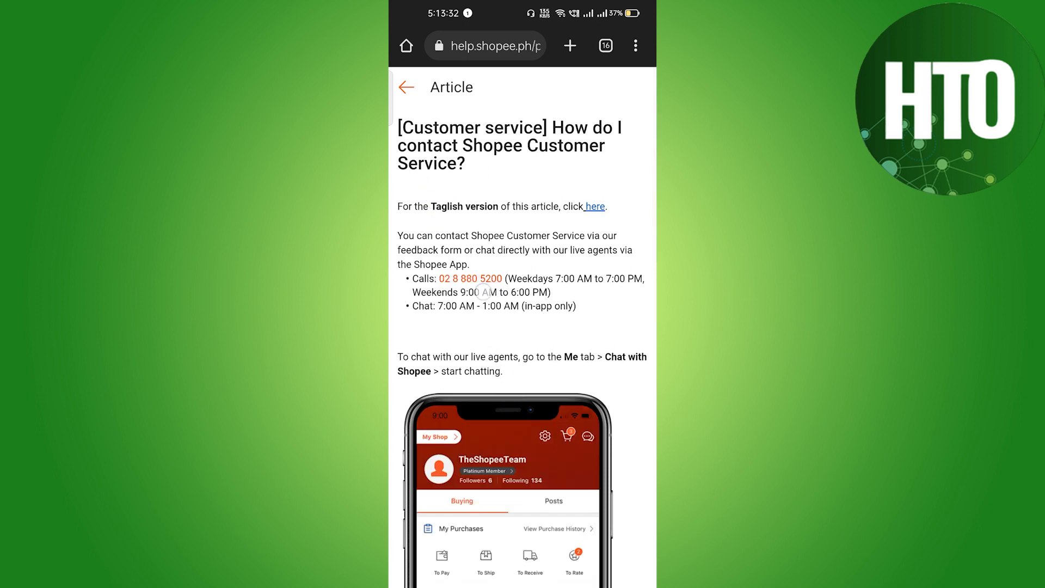
Answer No to 'Was this article helpful?', cancel, then answer No again.
scroll(down, 3)
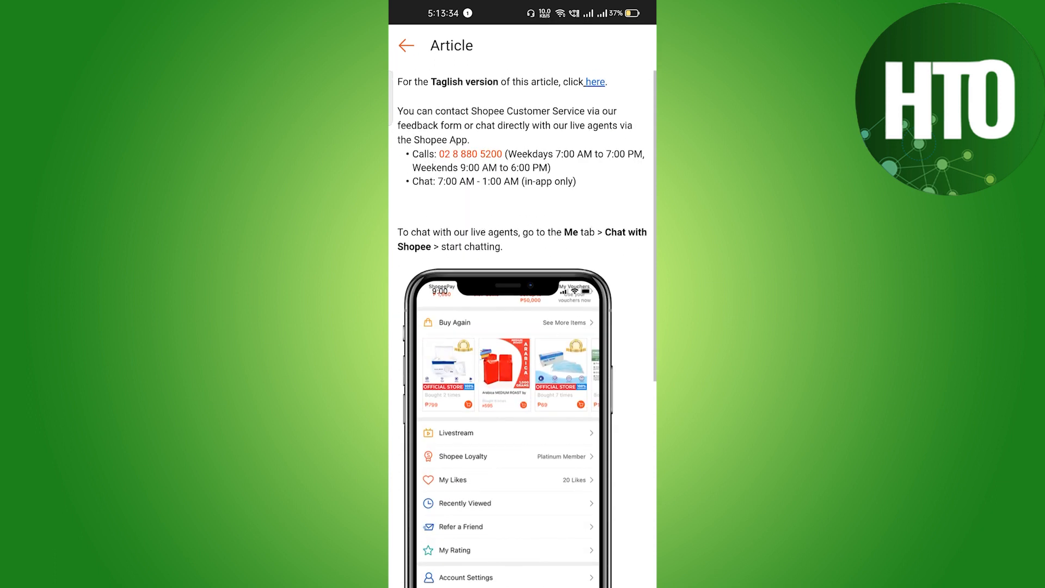
scroll(down, 3)
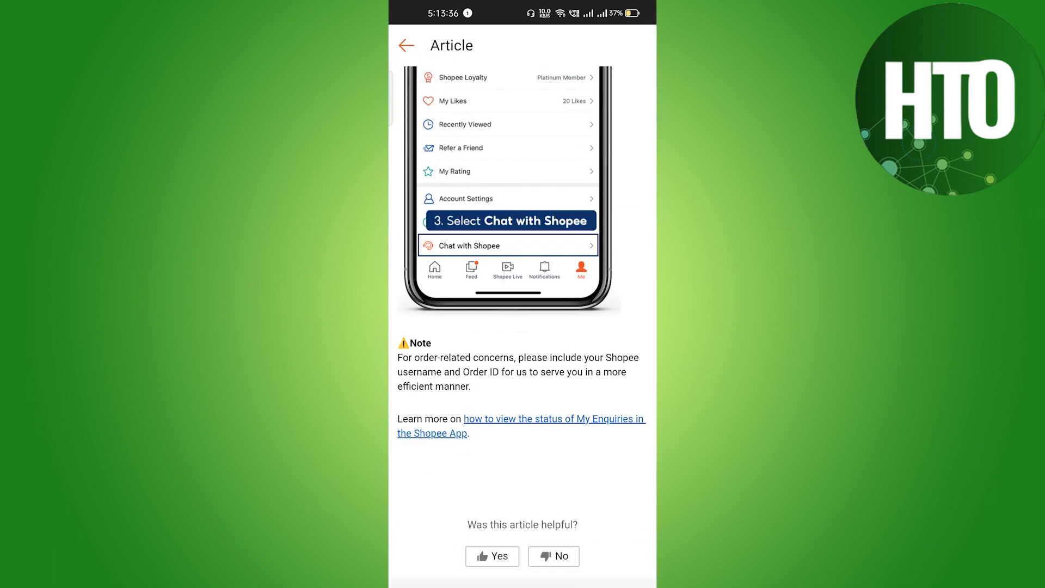
click(553, 556)
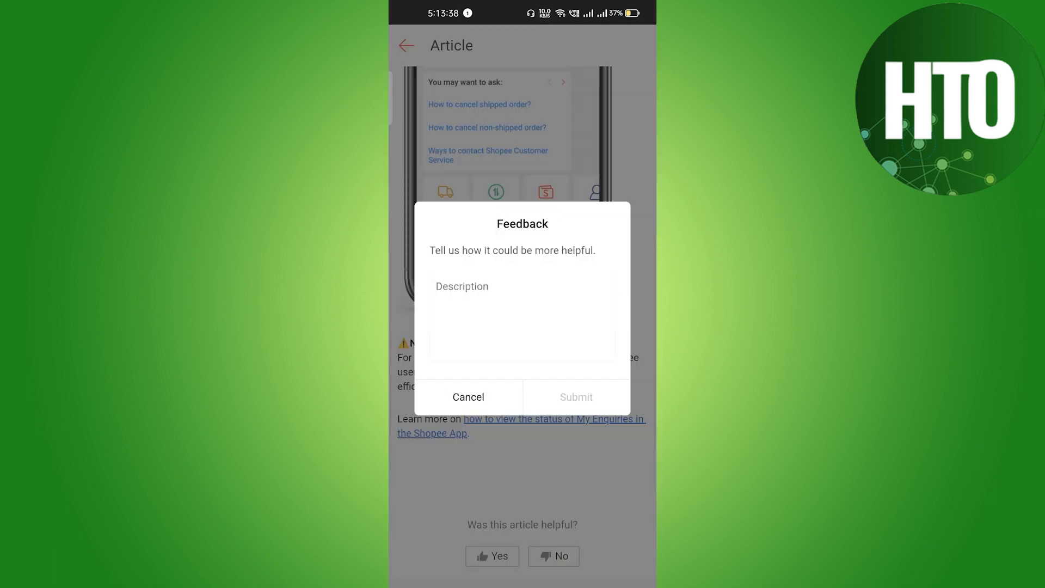
click(468, 396)
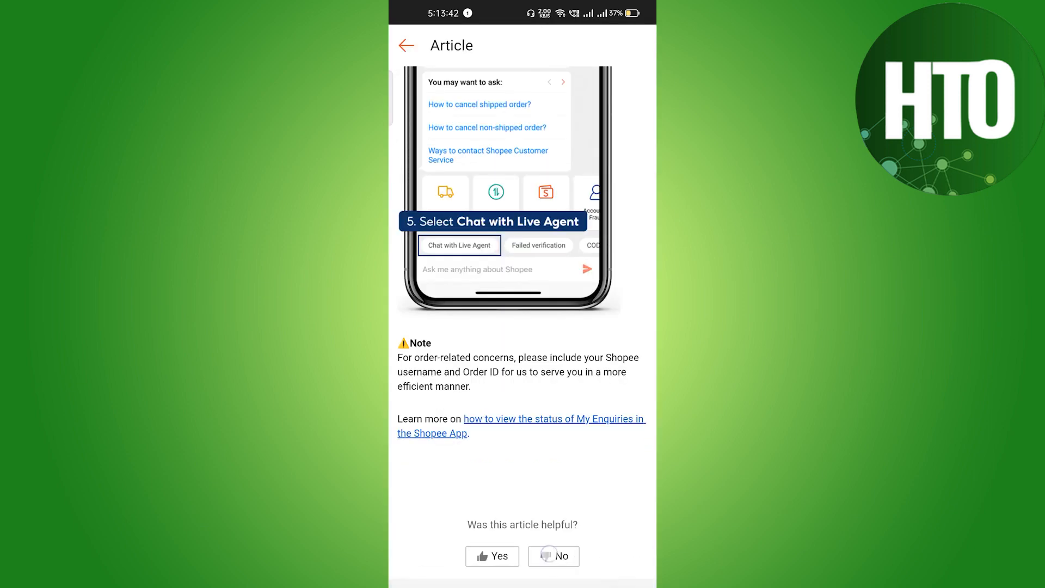
click(552, 556)
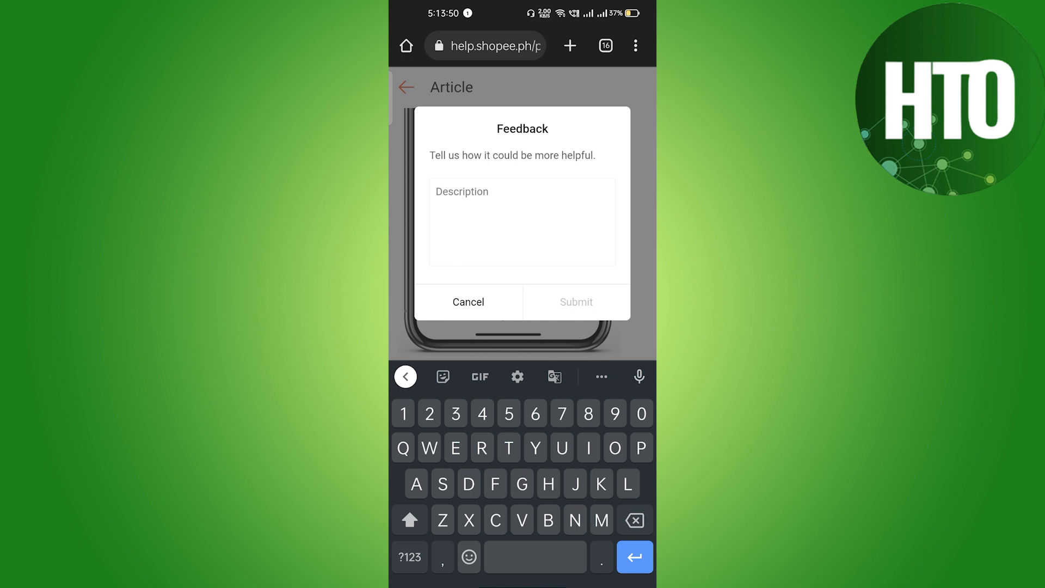
click(522, 223)
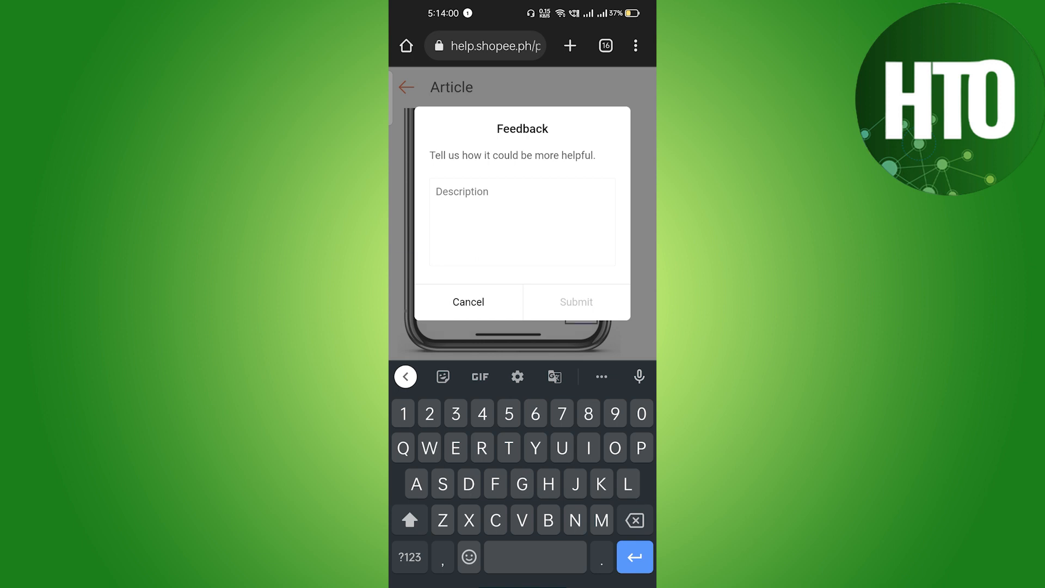
click(522, 222)
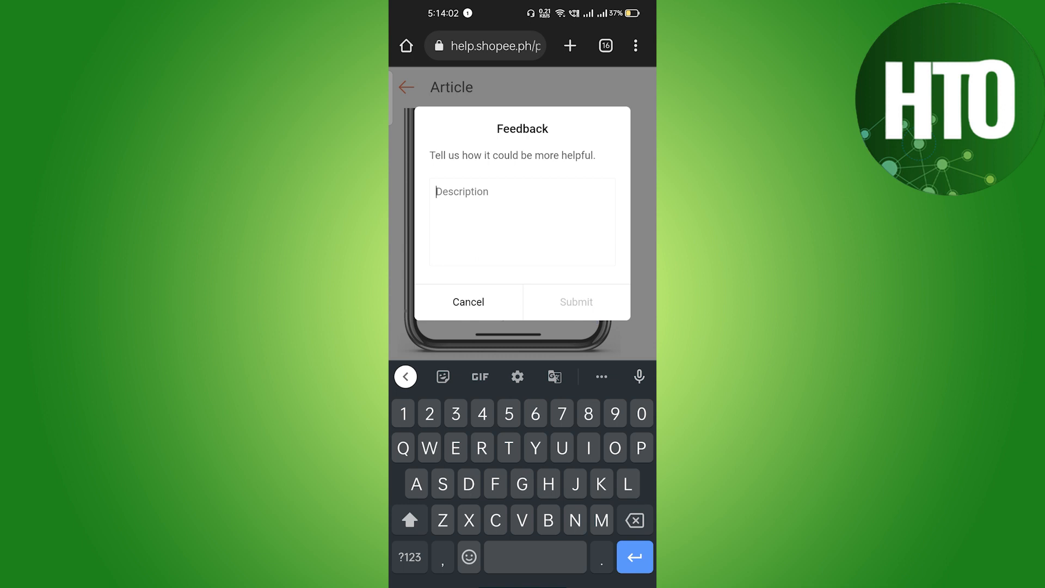